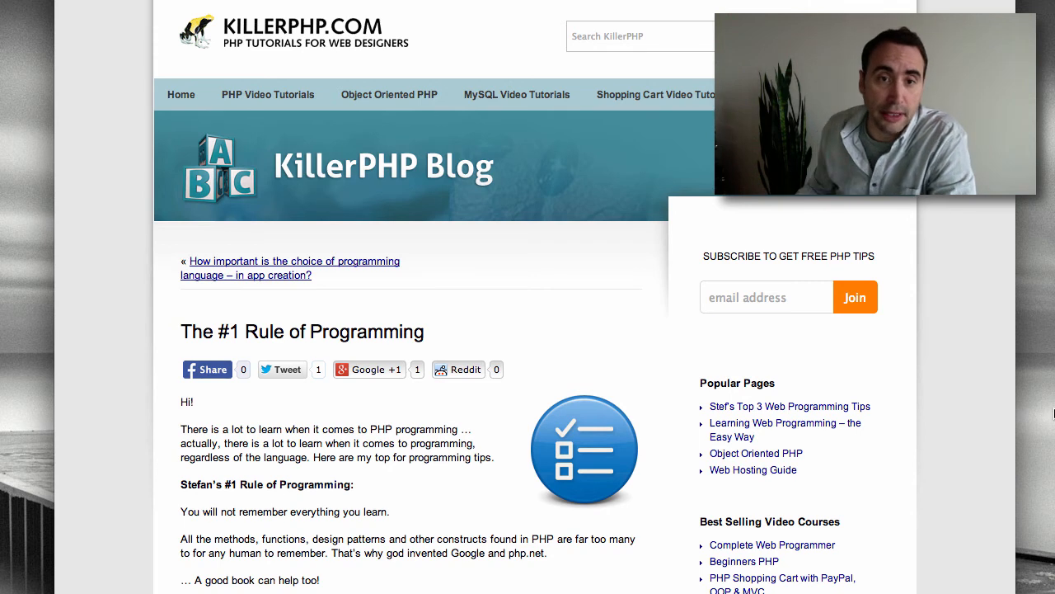
{"action": "scroll", "scroll_direction": "down", "scroll_amount": 3}
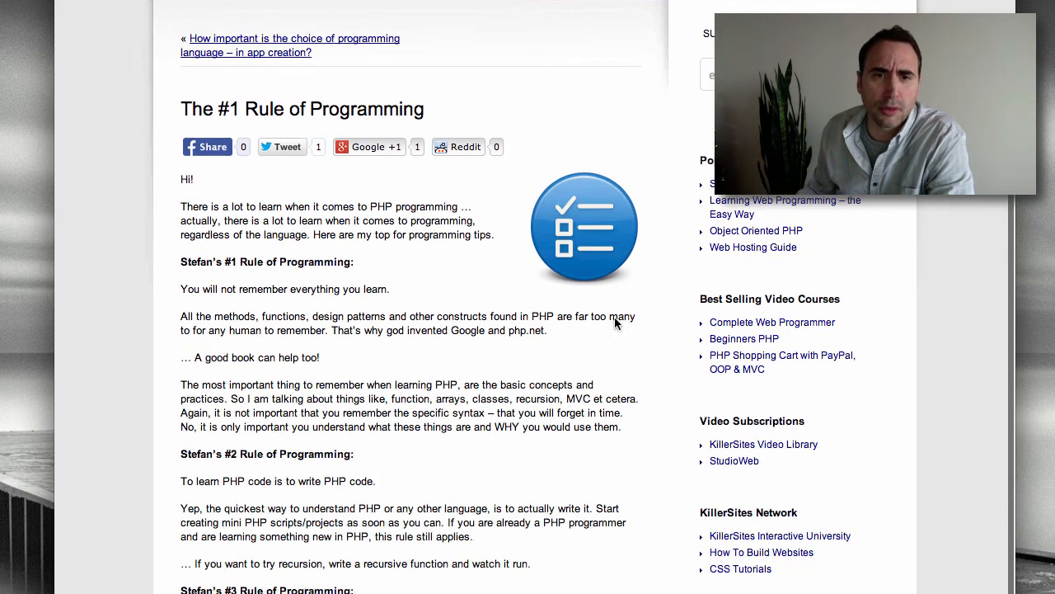
{"action": "scroll", "scroll_direction": "down", "scroll_amount": 3}
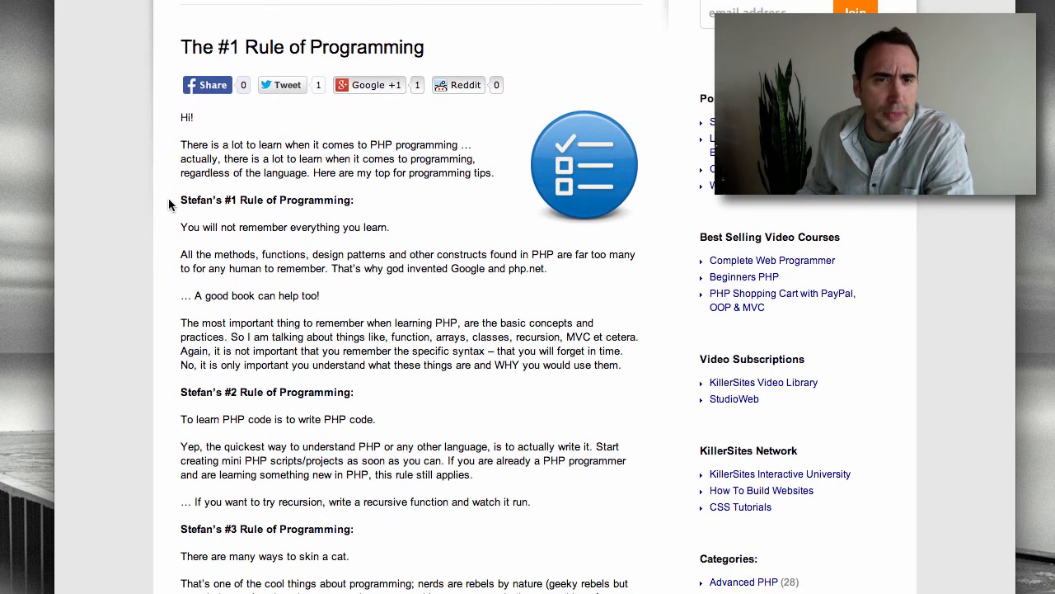
{"action": "scroll", "scroll_direction": "down", "scroll_amount": 3}
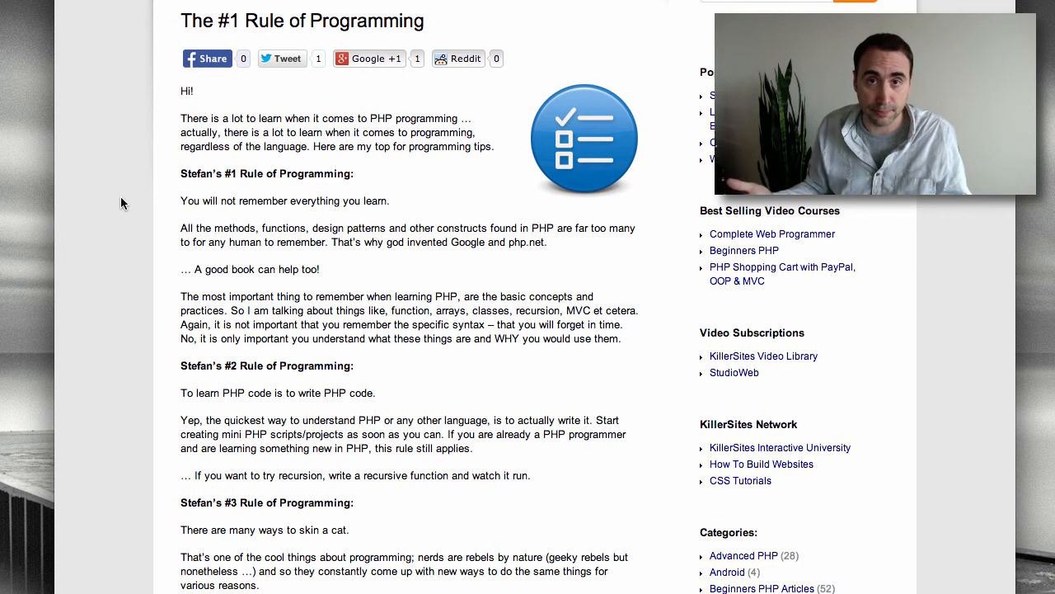
{"action": "scroll", "scroll_direction": "down", "scroll_amount": 3}
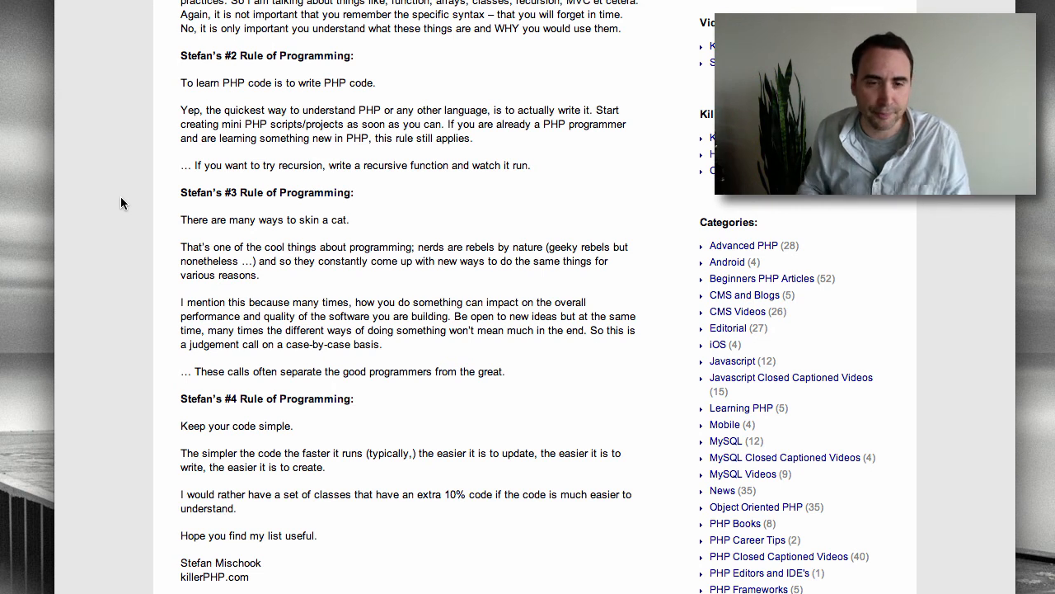
{"action": "scroll", "scroll_direction": "down", "scroll_amount": 3}
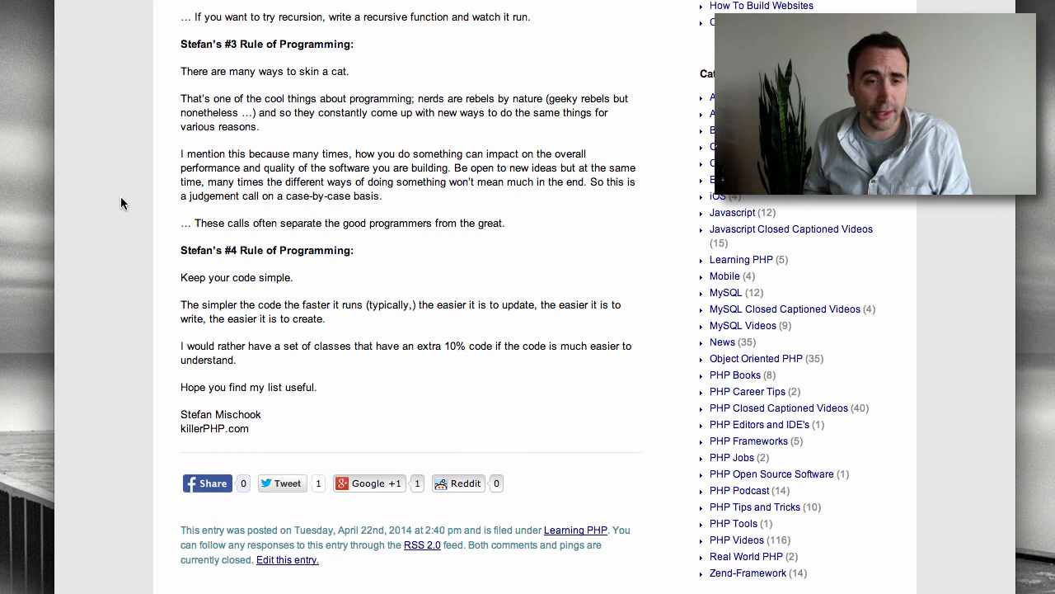
{"action": "scroll", "scroll_direction": "up", "scroll_amount": 3}
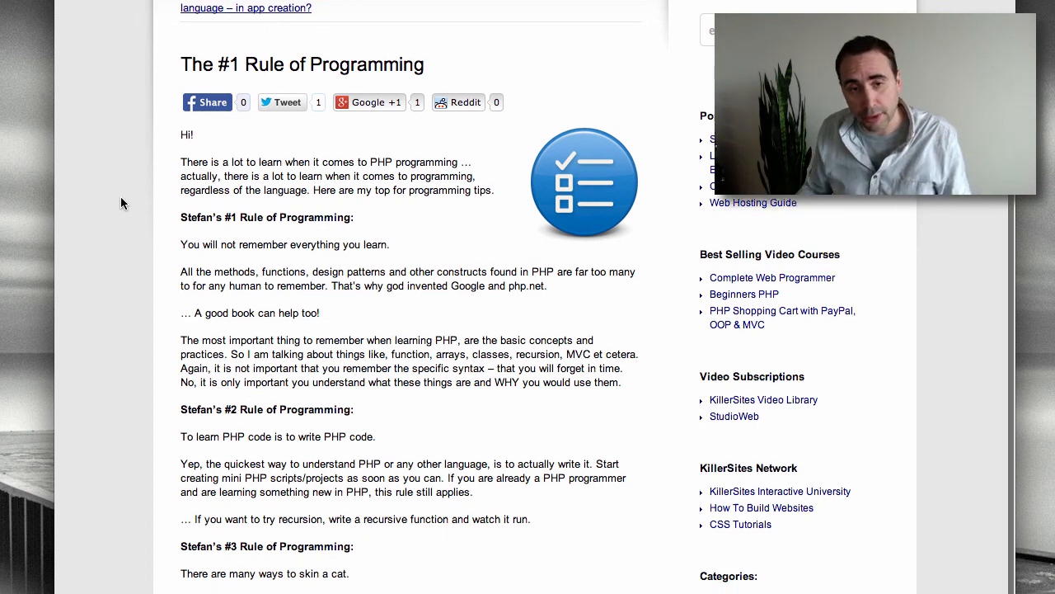
{"action": "scroll", "scroll_direction": "down", "scroll_amount": 3}
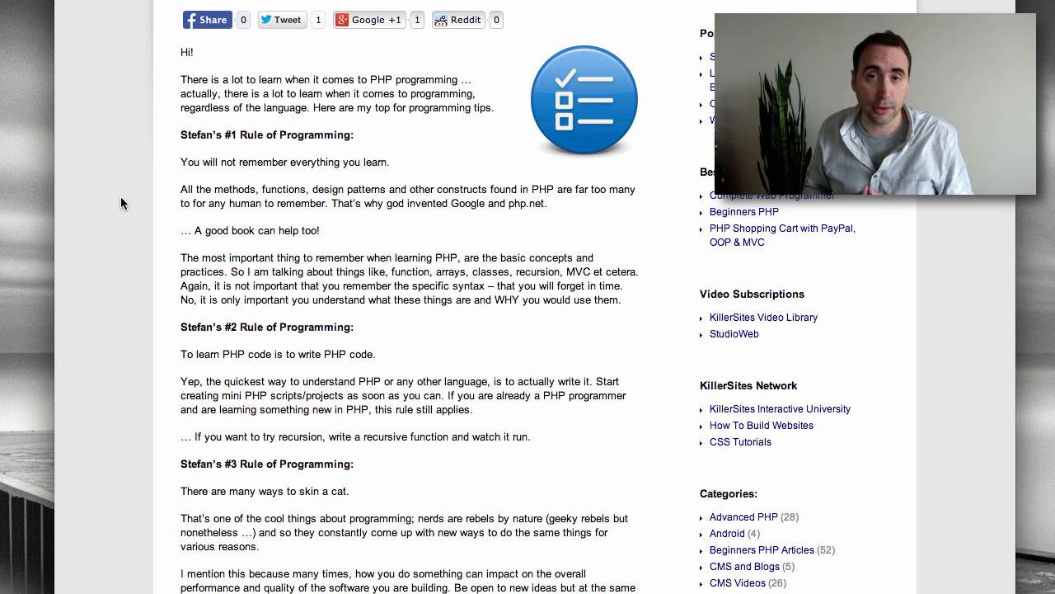